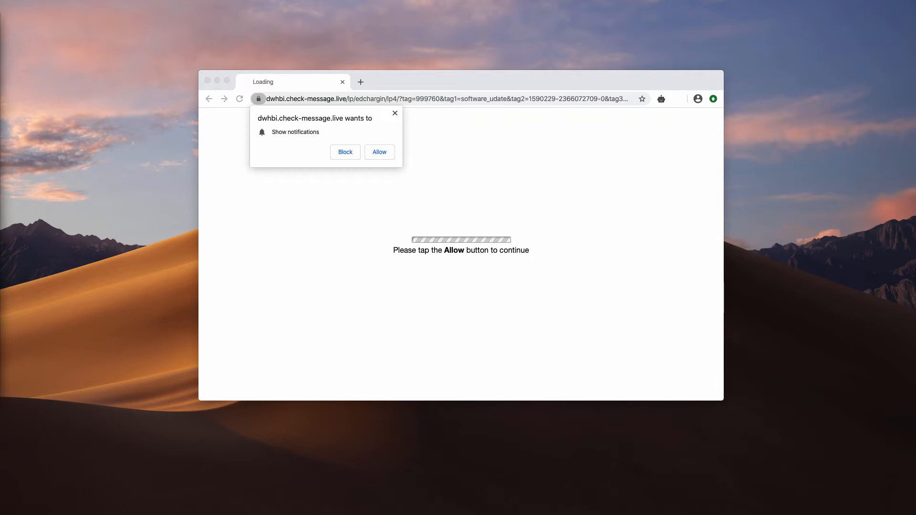
mouse_move(356, 61)
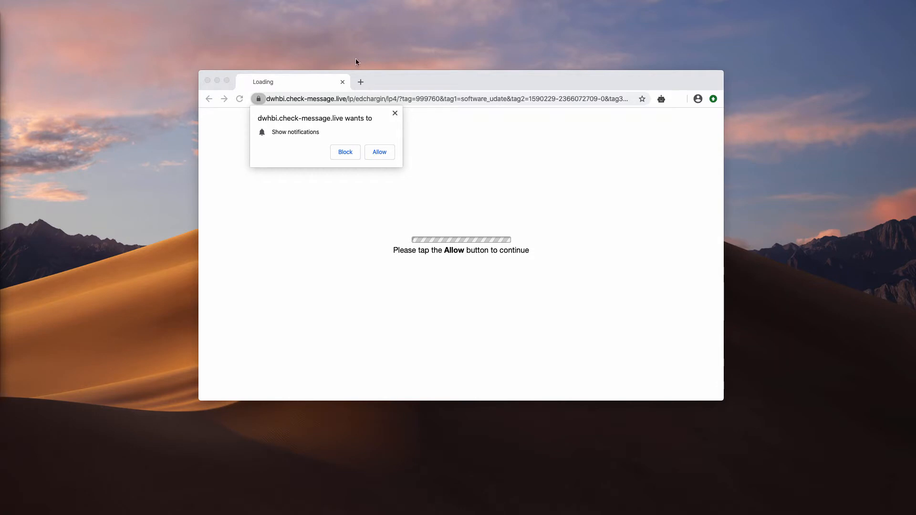
Step: Dismiss the dwhbi.check-message.live 'click allow to close this page' alert with OK
click(378, 151)
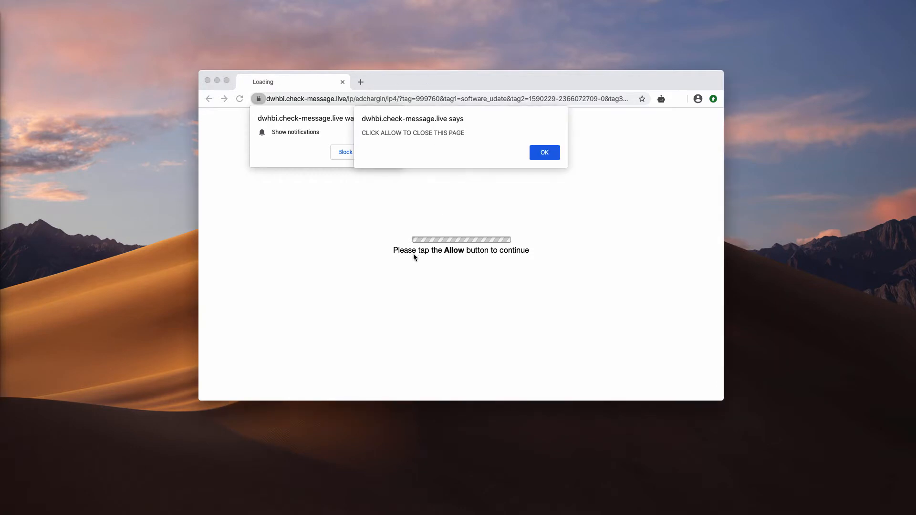
mouse_move(458, 248)
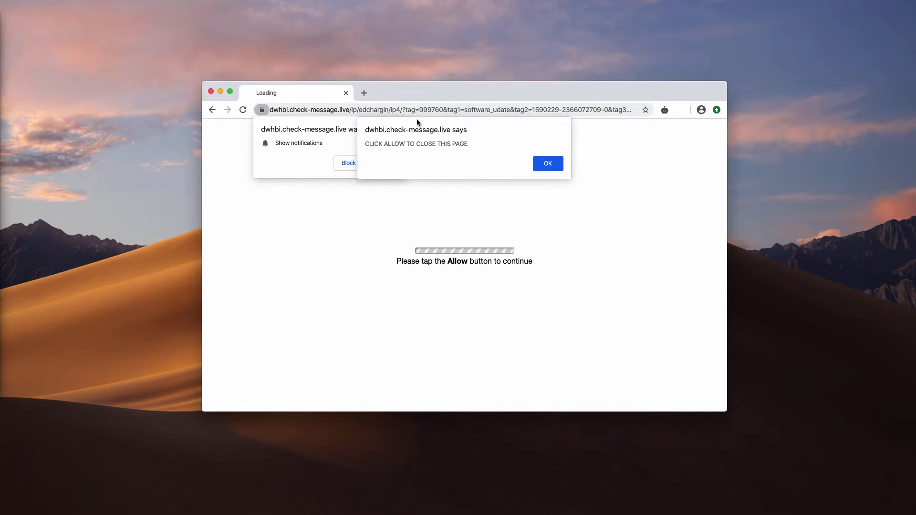
mouse_move(526, 272)
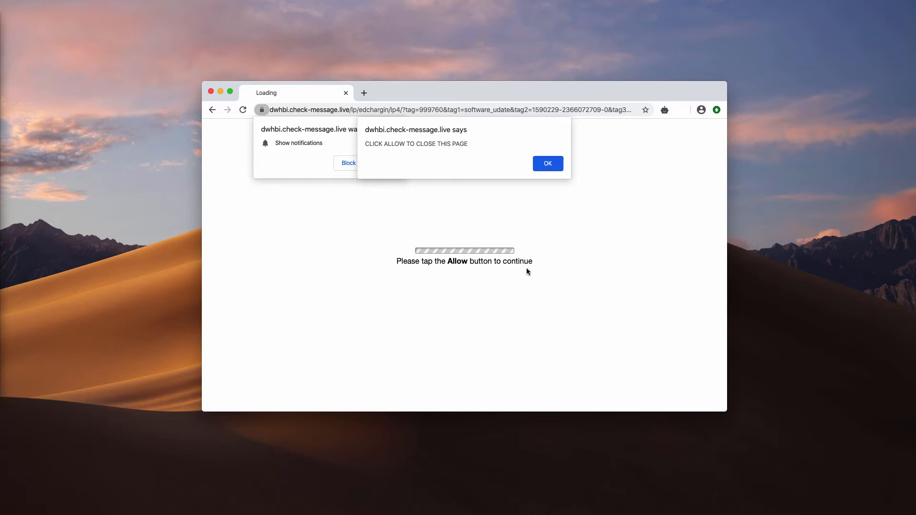
mouse_move(536, 266)
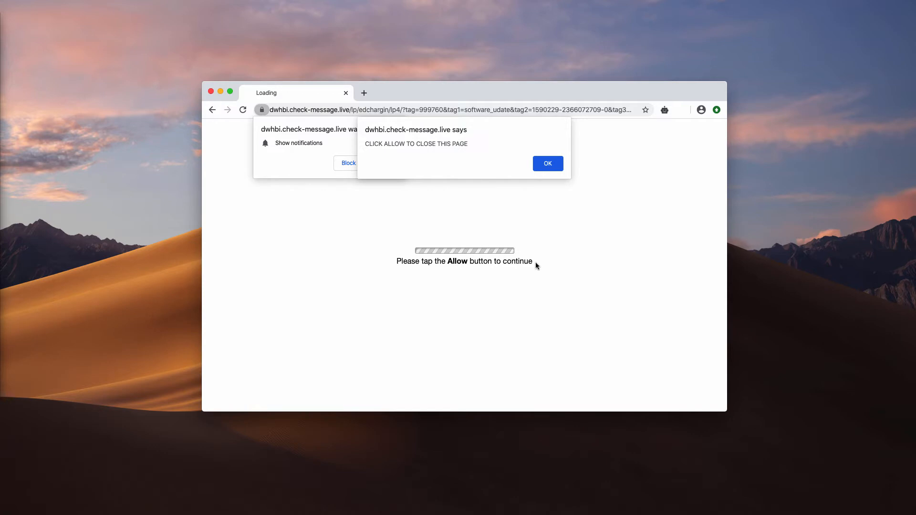
click(547, 163)
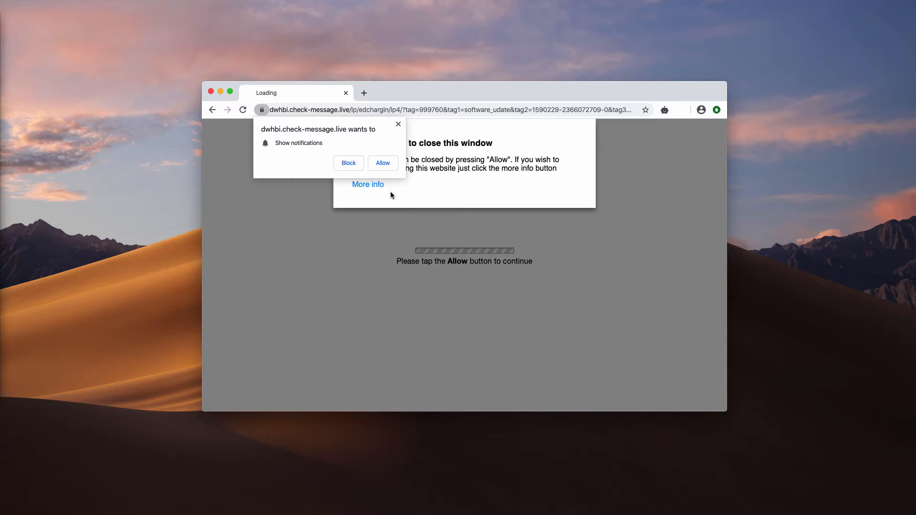
mouse_move(348, 175)
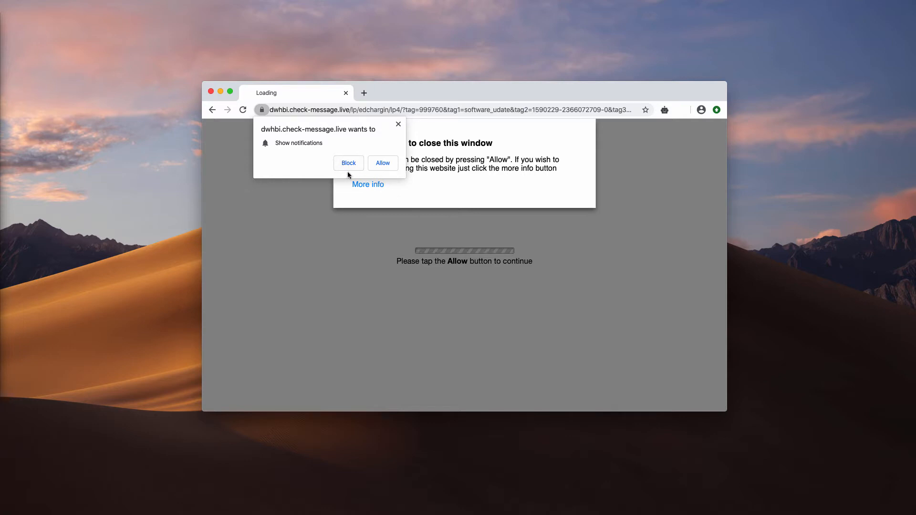
mouse_move(379, 169)
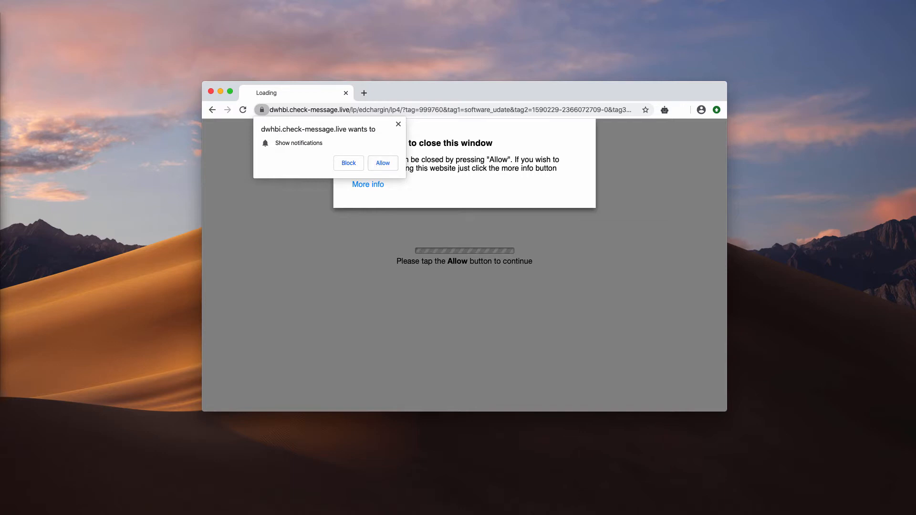
mouse_move(91, 237)
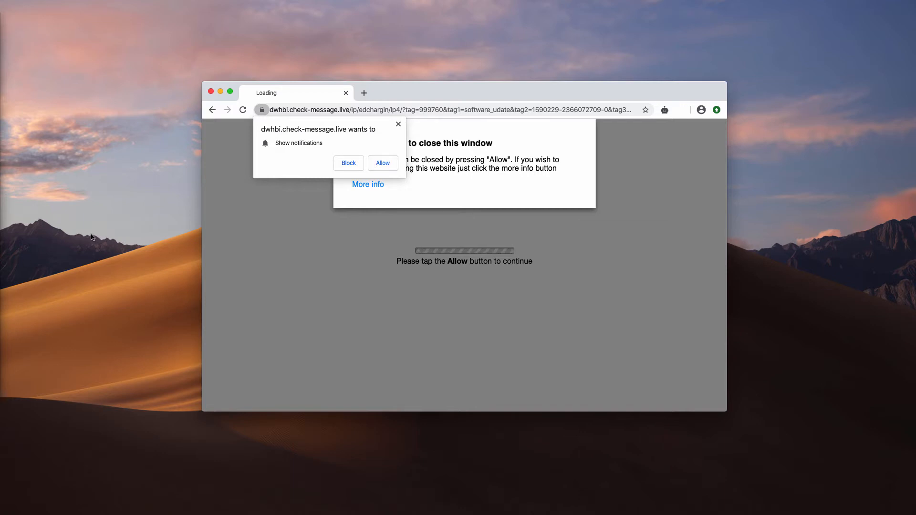
mouse_move(314, 166)
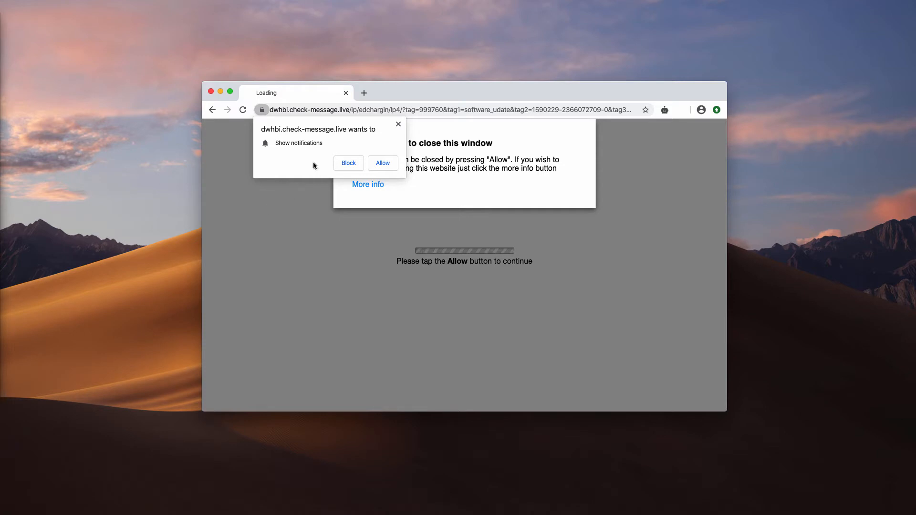
mouse_move(322, 163)
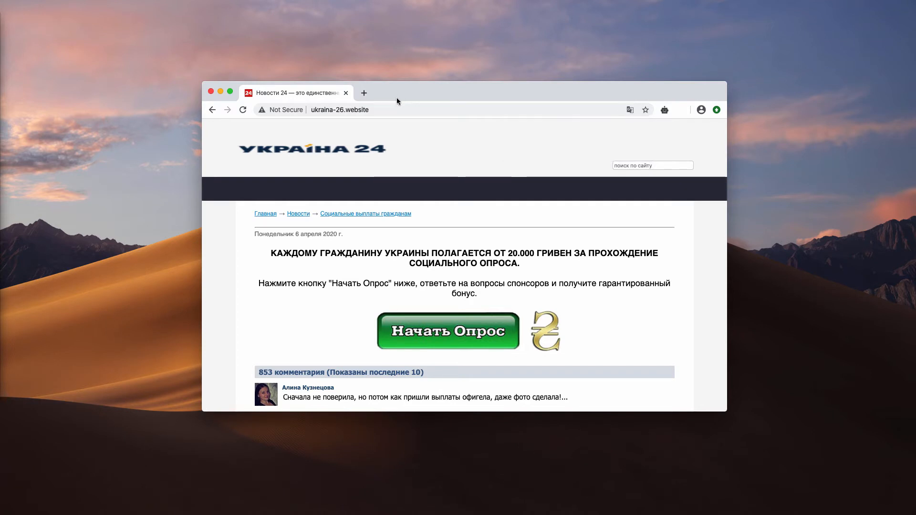
mouse_move(390, 94)
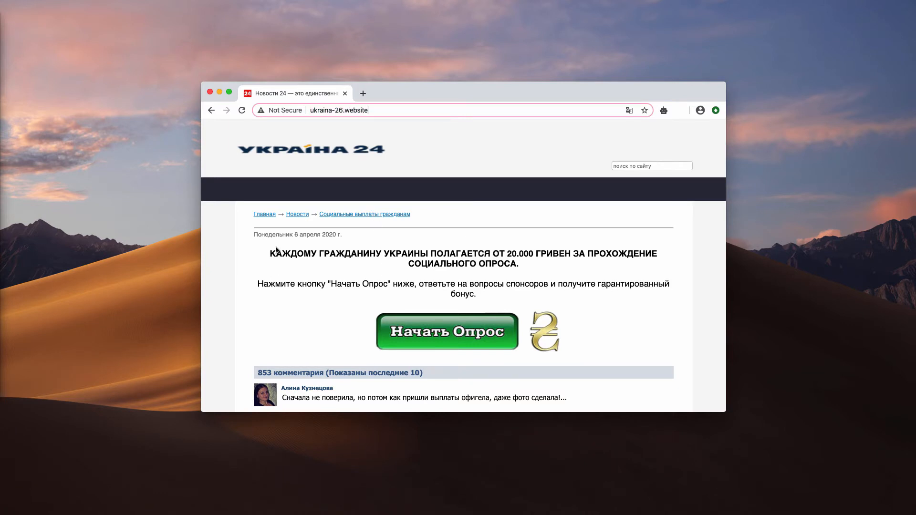
mouse_move(368, 125)
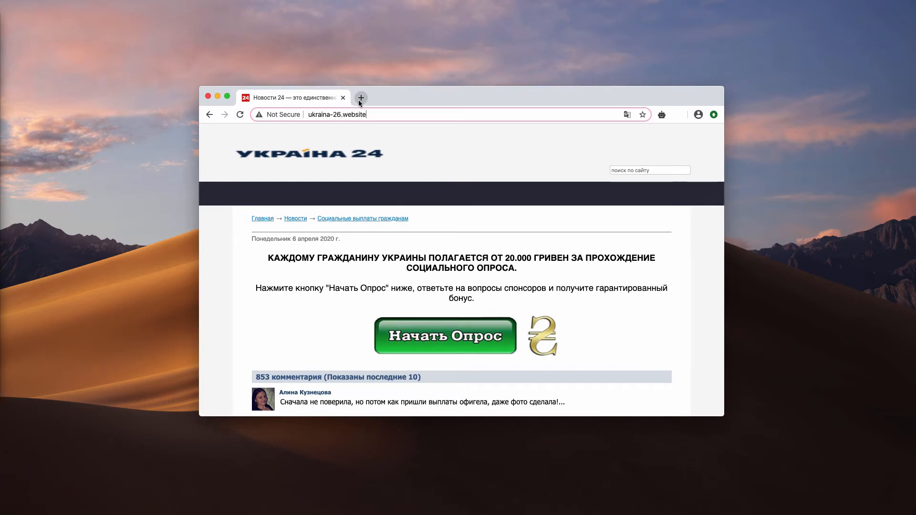
mouse_move(325, 96)
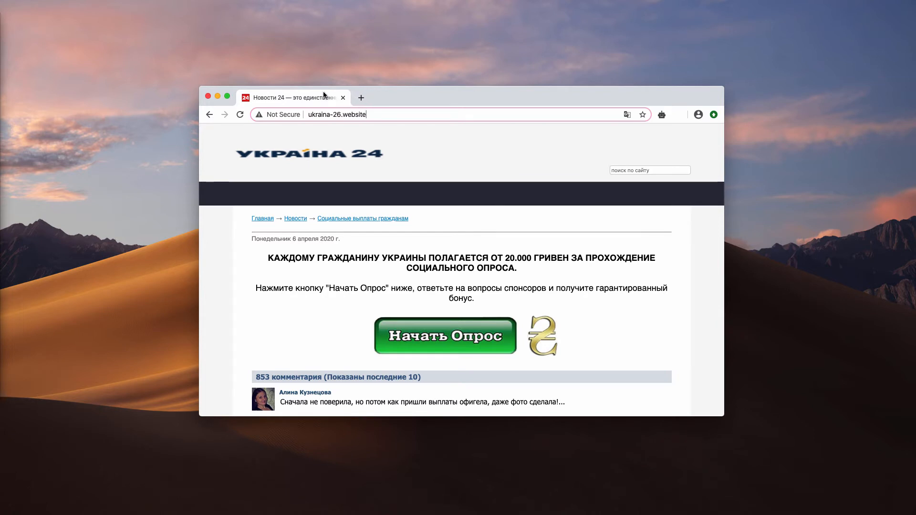
mouse_move(564, 101)
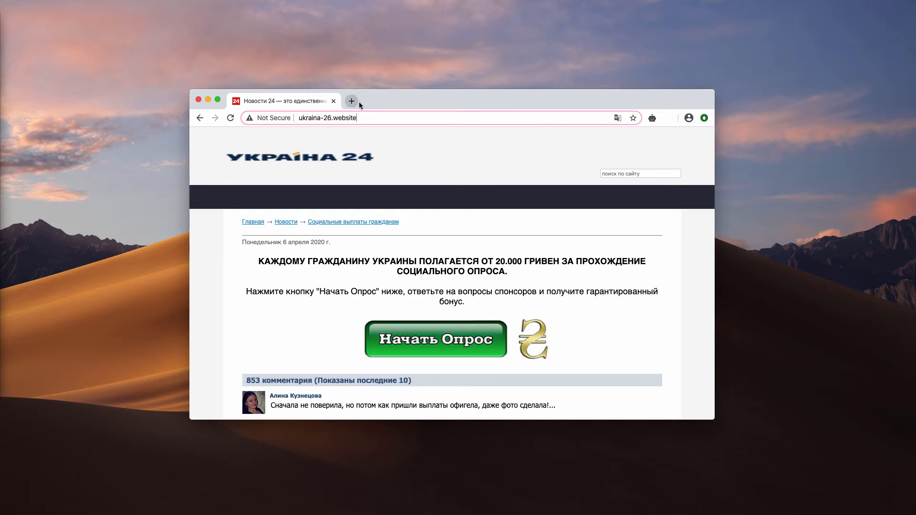
mouse_move(427, 104)
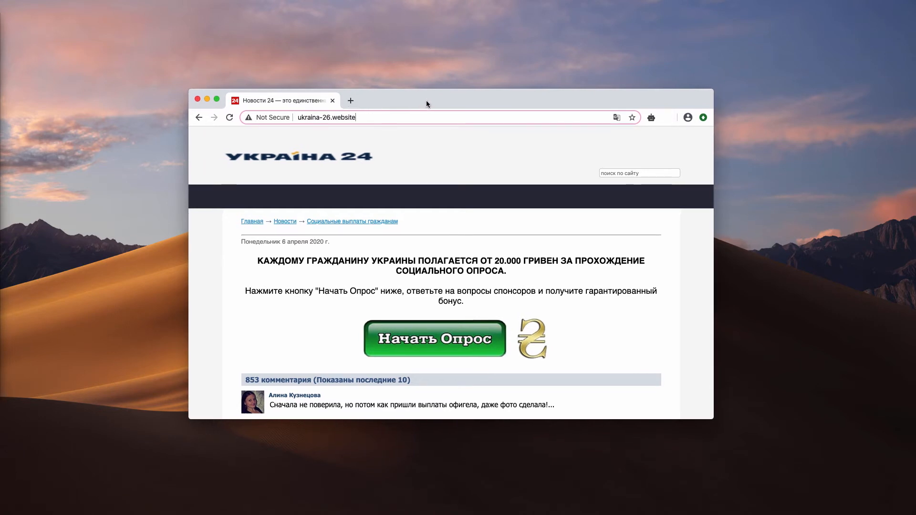
mouse_move(450, 105)
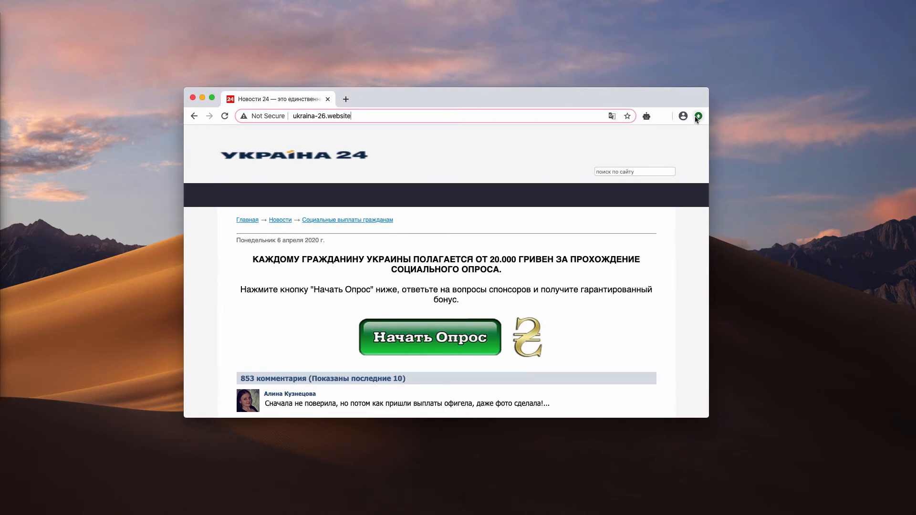
Step: Open Chrome Settings from the three-dot menu and scroll down toward Privacy and security
click(698, 115)
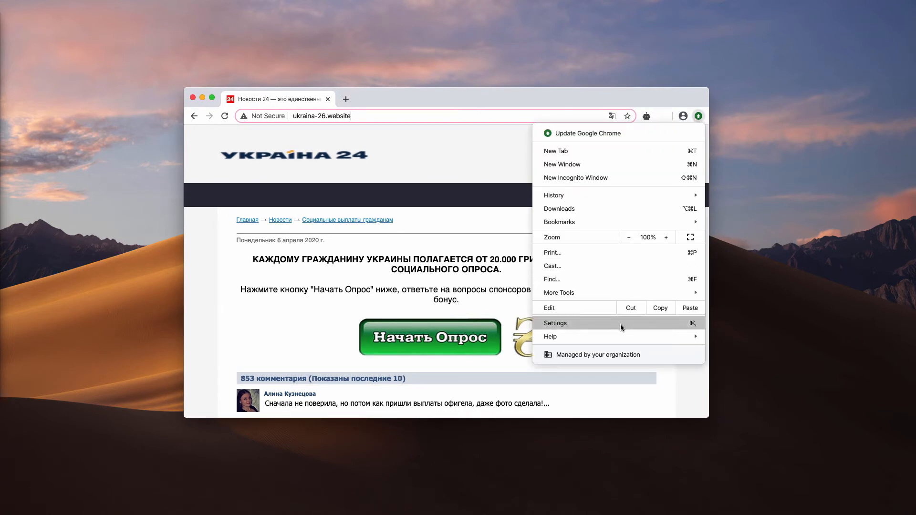
click(554, 323)
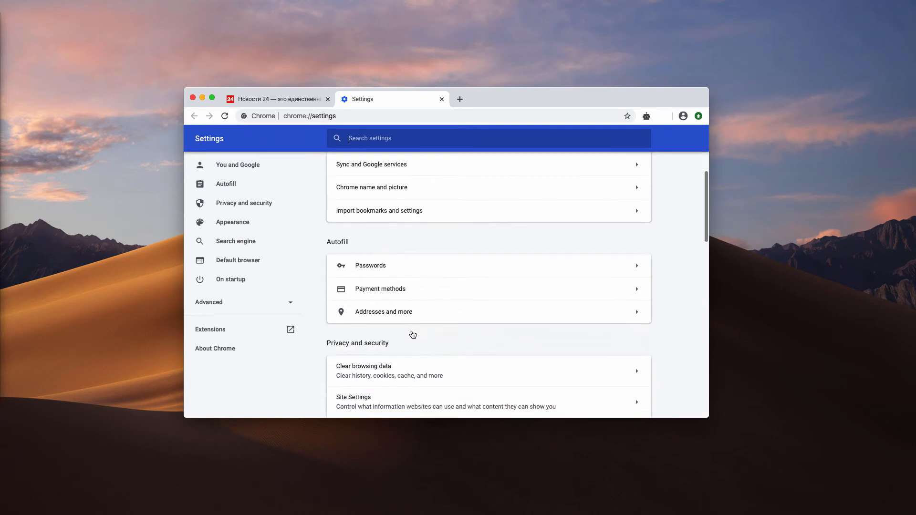
scroll(down, 3)
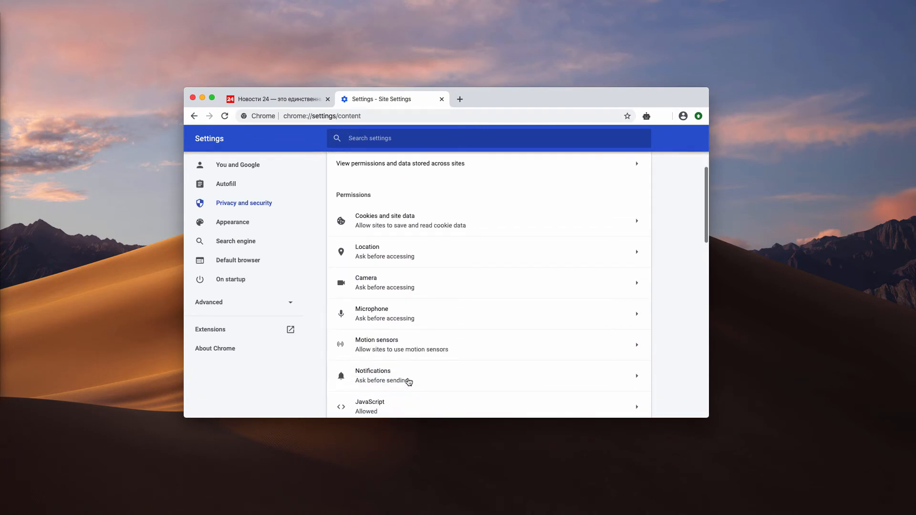
Step: Remove dwhbi.check-message.live from the Notifications Allow list
click(373, 375)
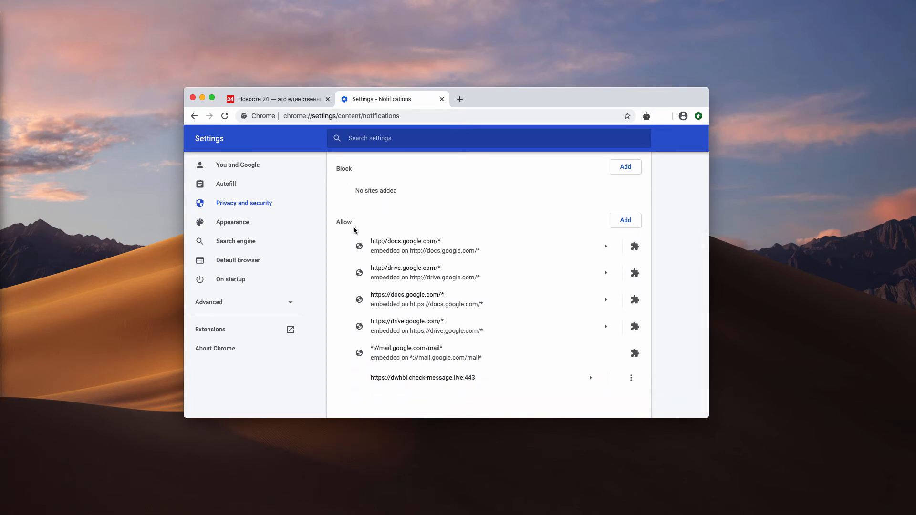
mouse_move(396, 381)
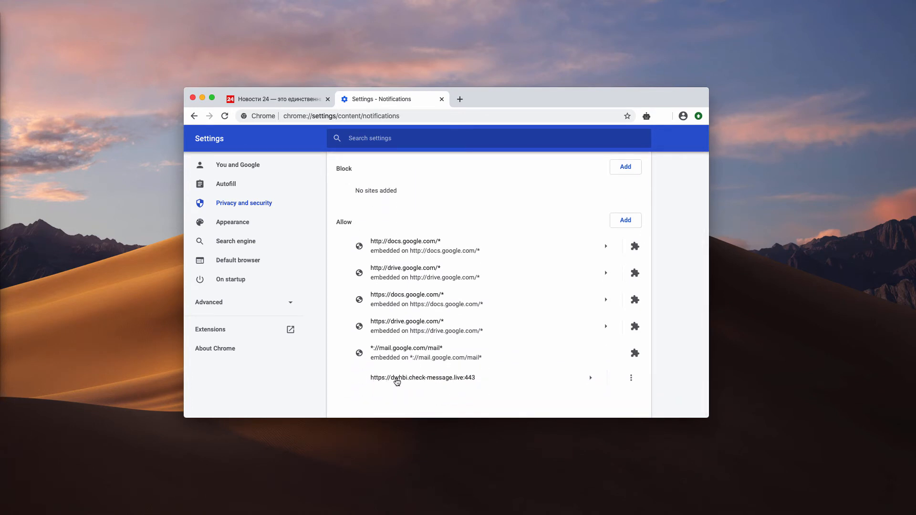
mouse_move(623, 384)
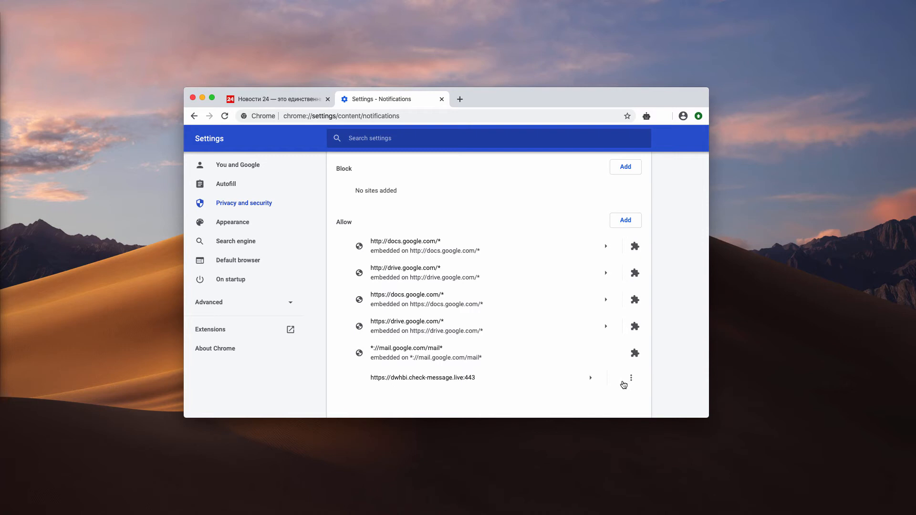
click(630, 378)
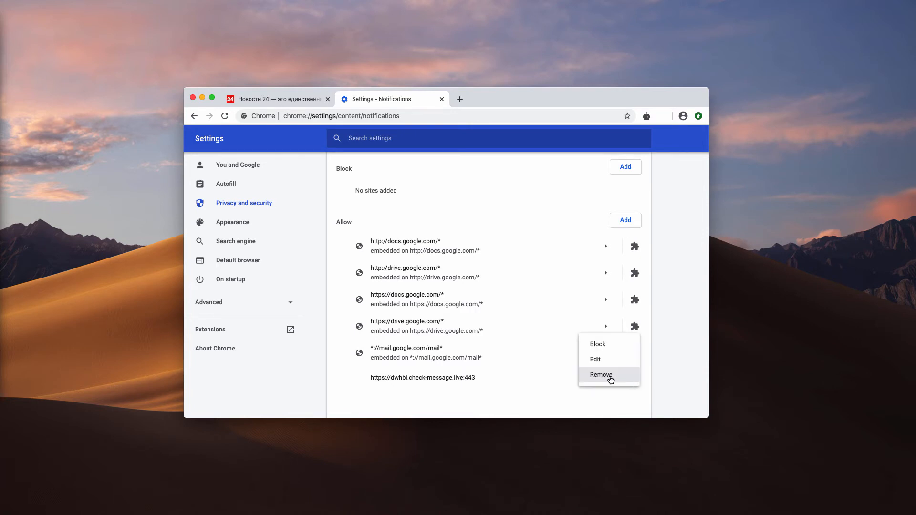
click(601, 375)
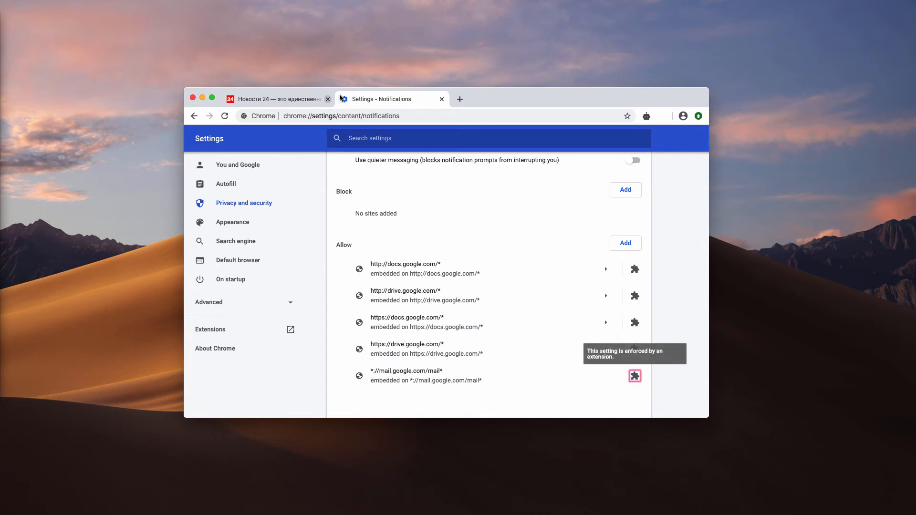
click(342, 115)
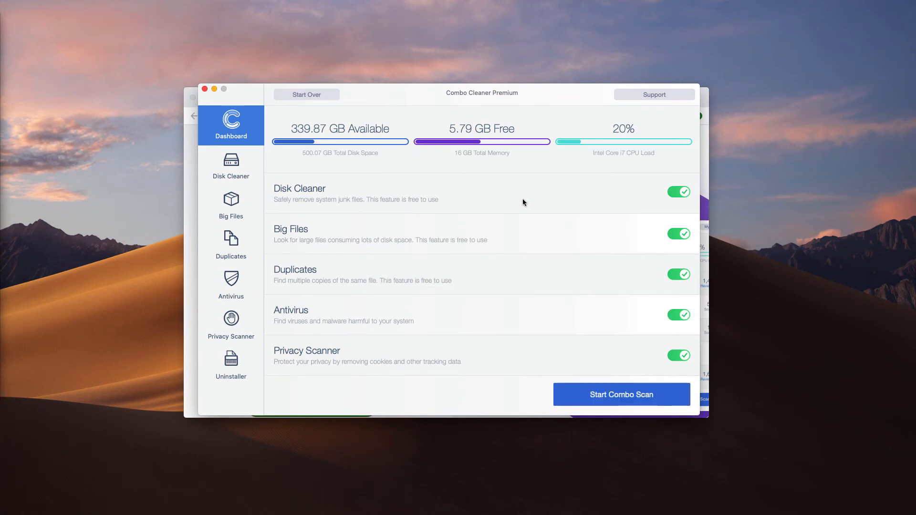
mouse_move(354, 295)
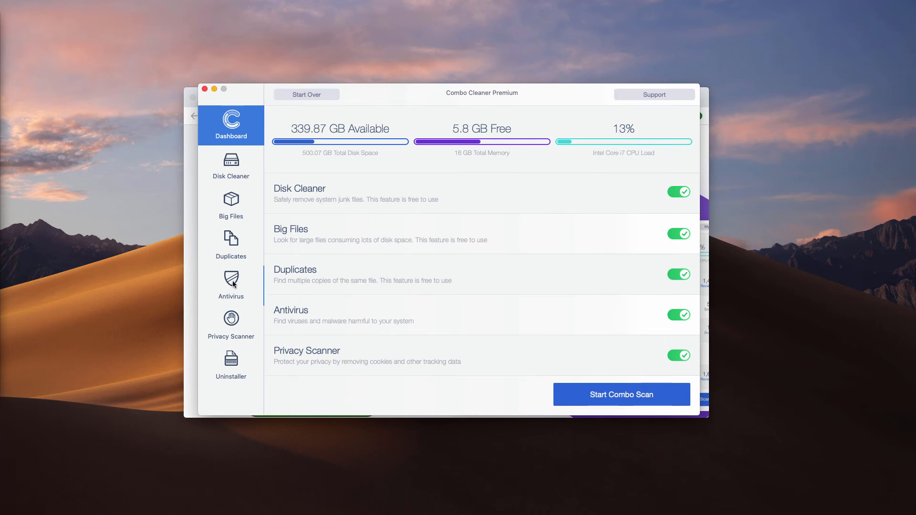
Step: Glance at Antivirus options, then run Start Combo Scan from the Dashboard
click(230, 285)
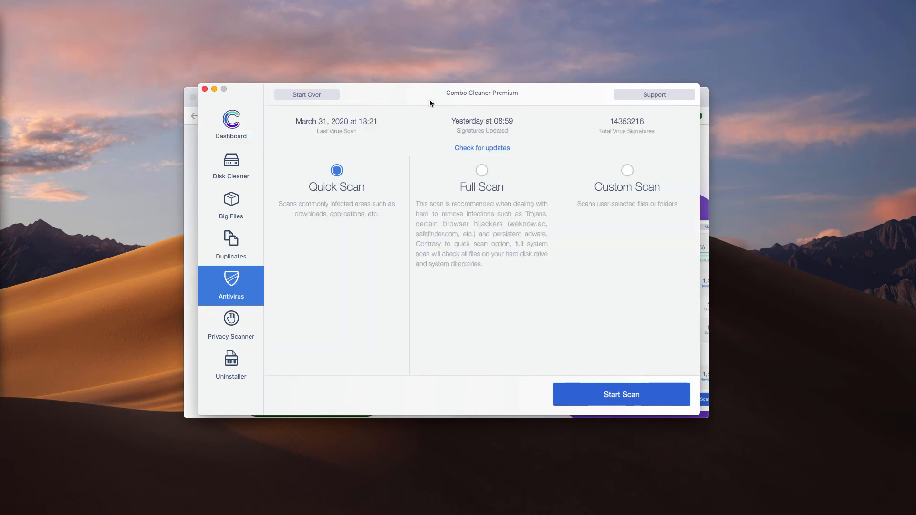
click(231, 125)
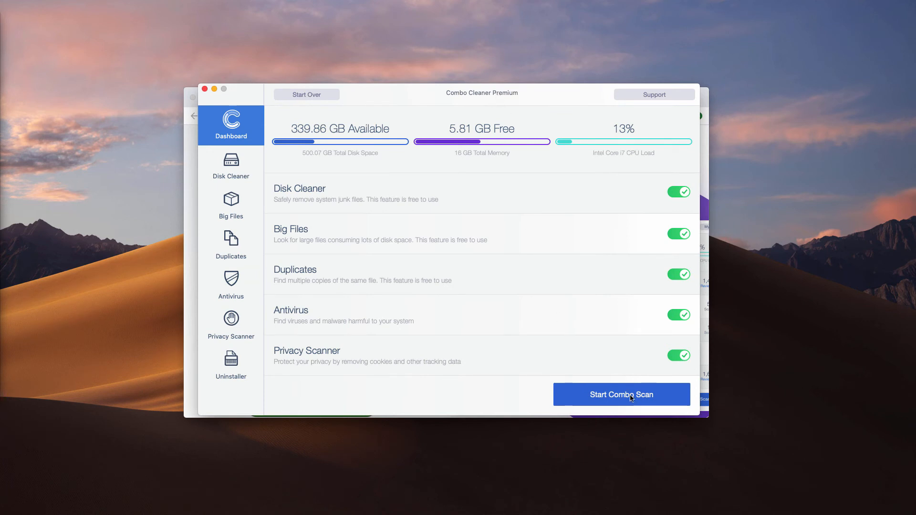
click(621, 394)
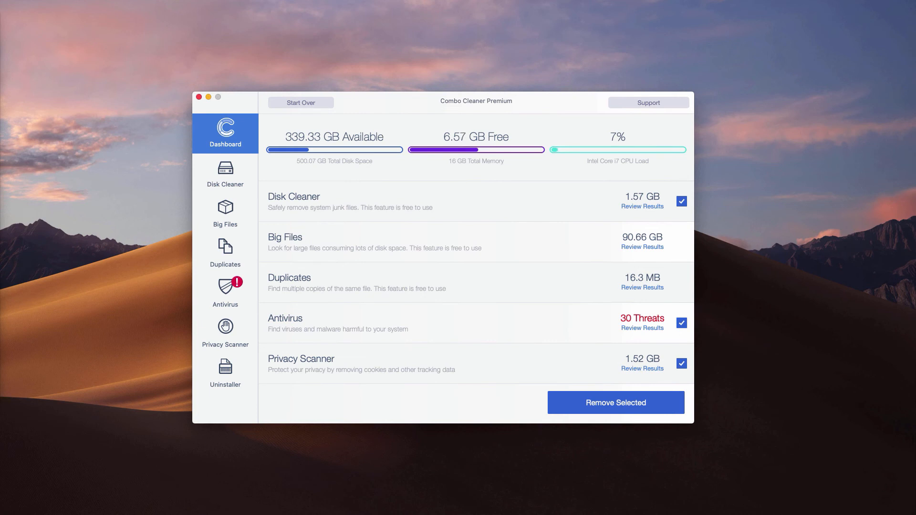
mouse_move(438, 102)
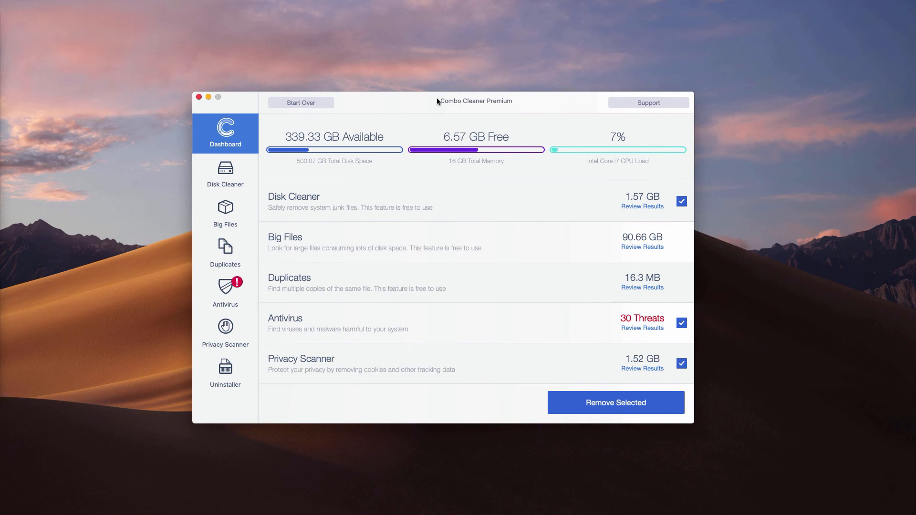
mouse_move(298, 315)
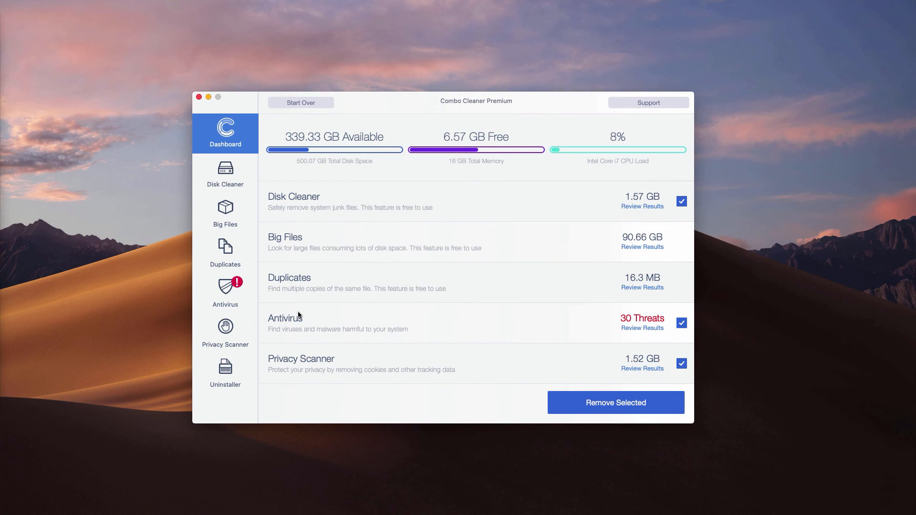
mouse_move(541, 322)
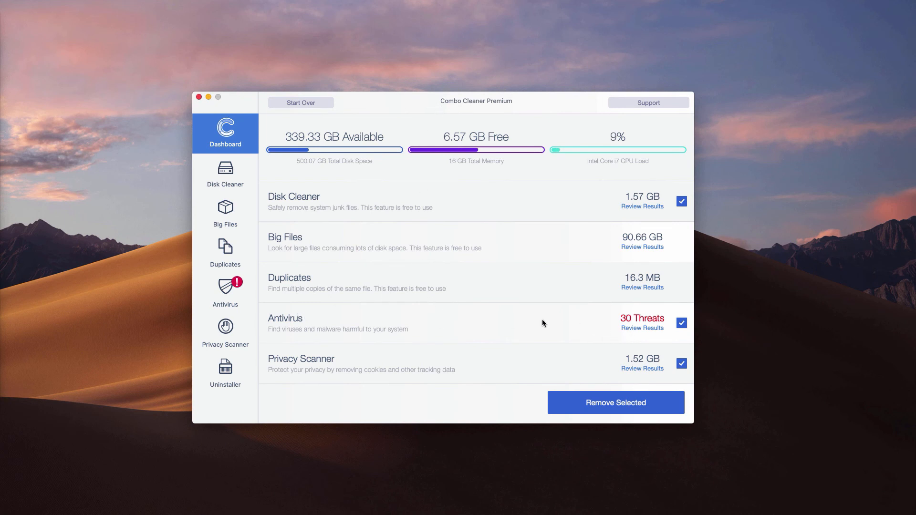
mouse_move(280, 320)
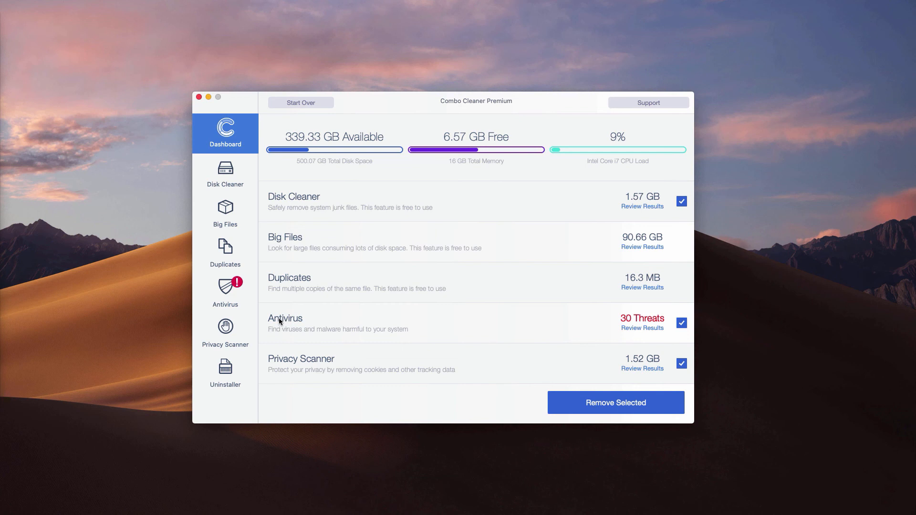
mouse_move(645, 334)
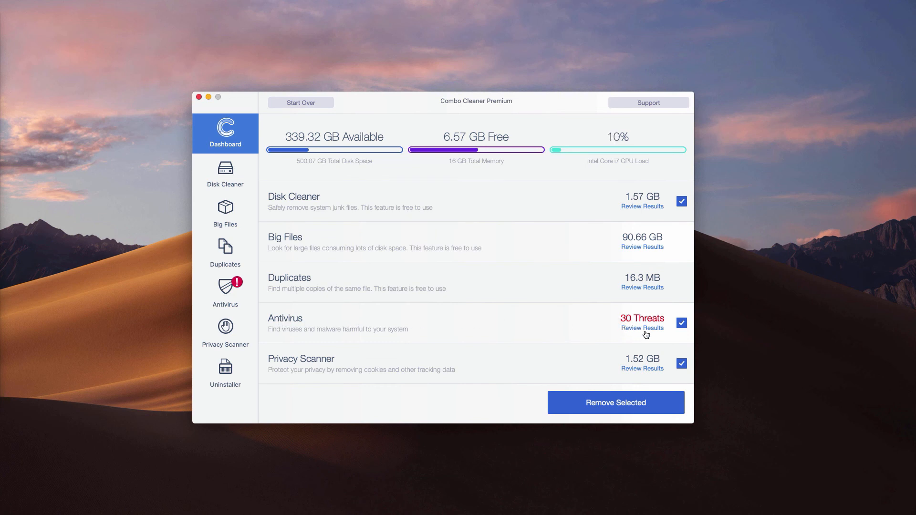
Step: Open Review Results for the Antivirus row's 30 threats
click(641, 328)
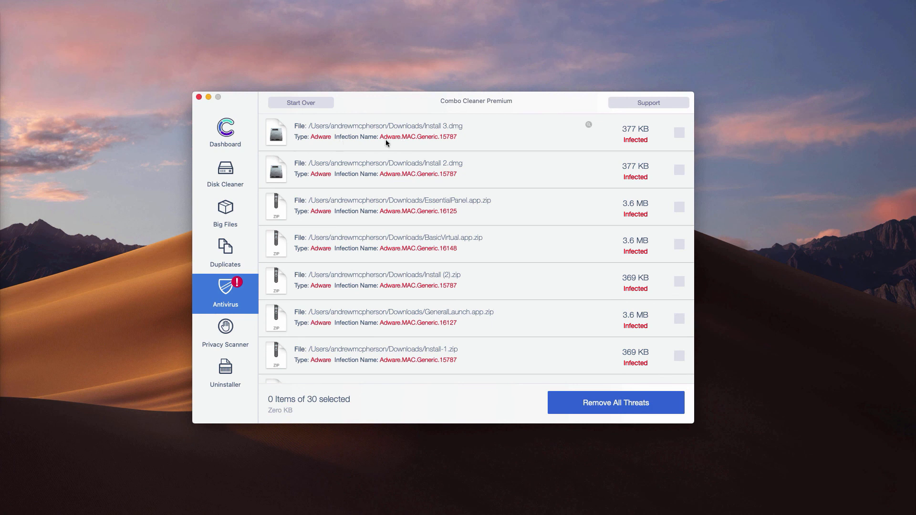
mouse_move(385, 182)
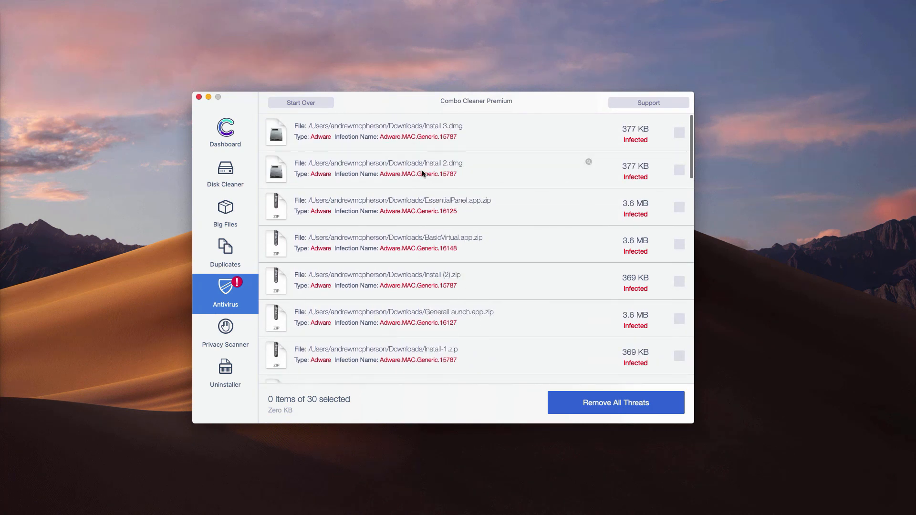
mouse_move(412, 140)
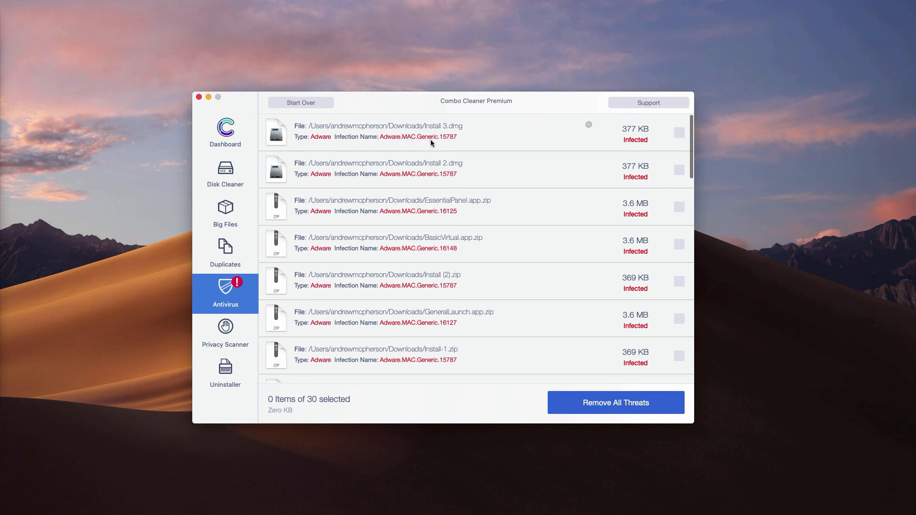
mouse_move(302, 285)
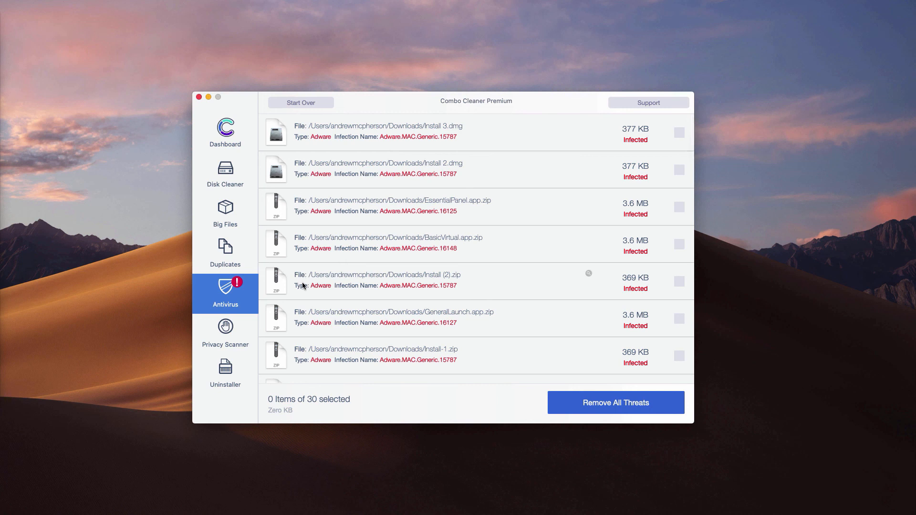
mouse_move(424, 237)
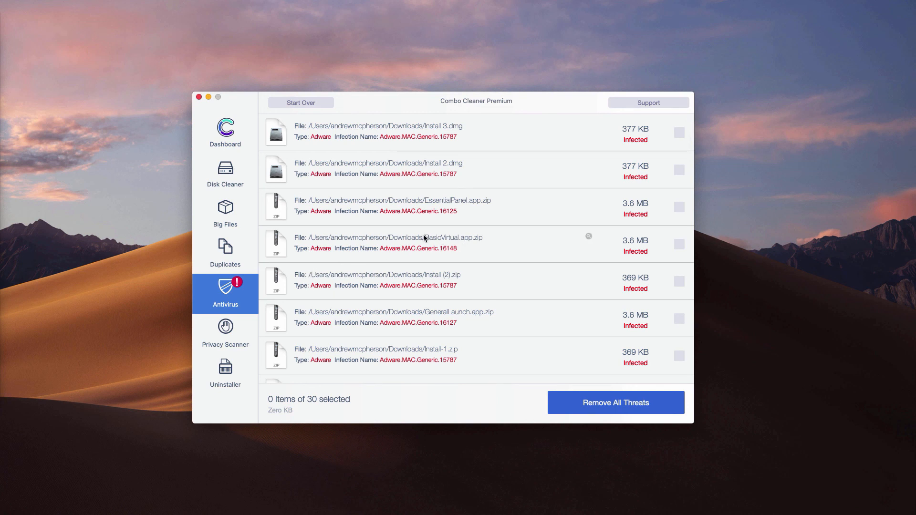
mouse_move(248, 220)
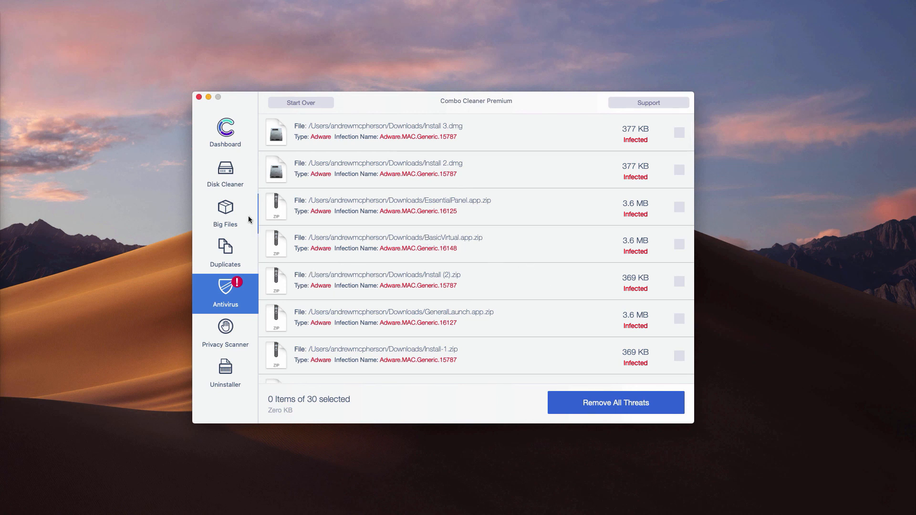
mouse_move(411, 281)
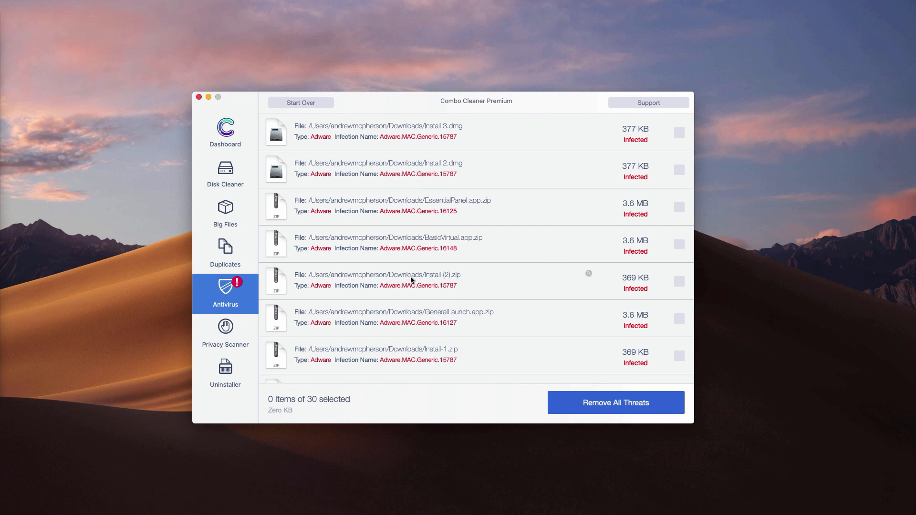